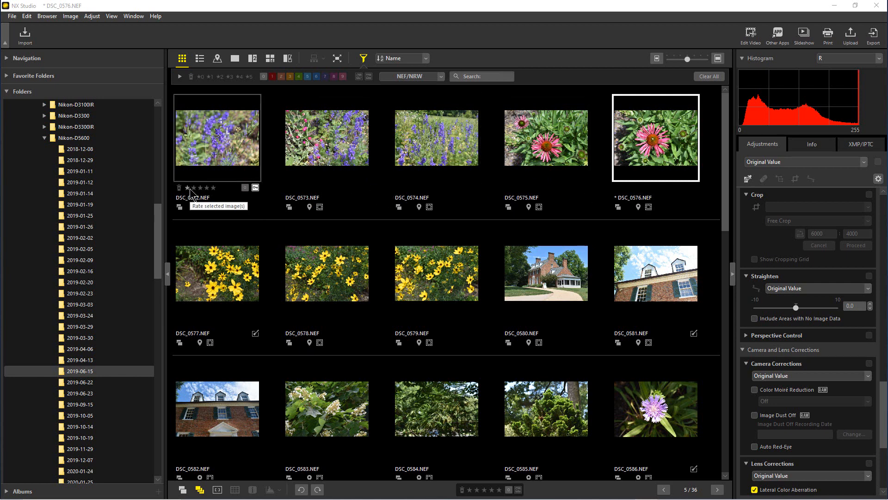
Step: Rate DSC_0572 to DSC_0576 one, two, three, four and five stars in order
{"action": "left_click", "coordinate": [216, 137]}
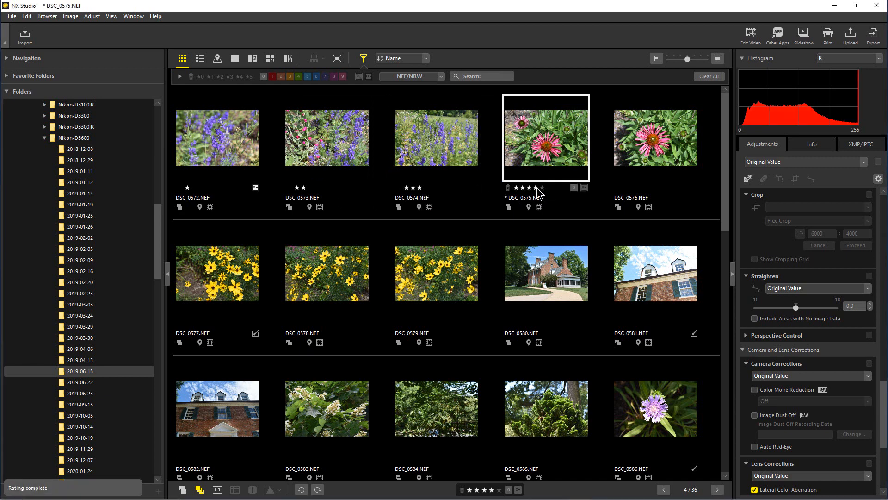
{"action": "left_click", "coordinate": [651, 188]}
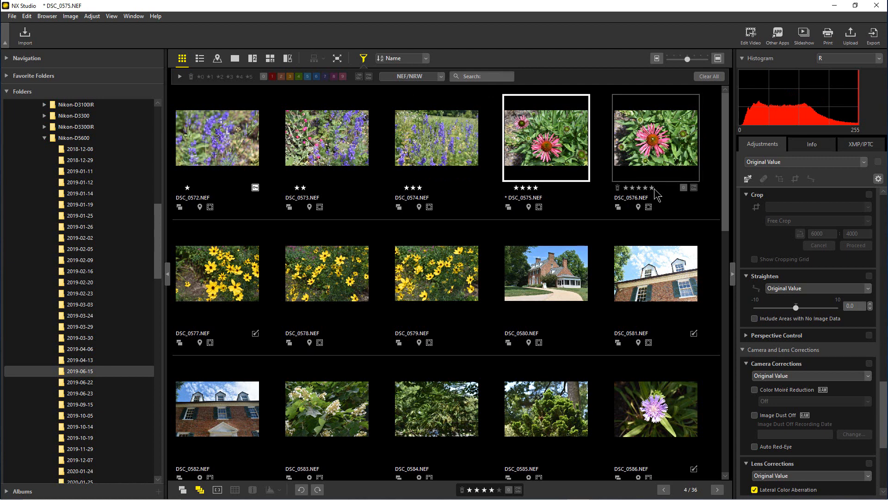
{"action": "left_click", "coordinate": [651, 188]}
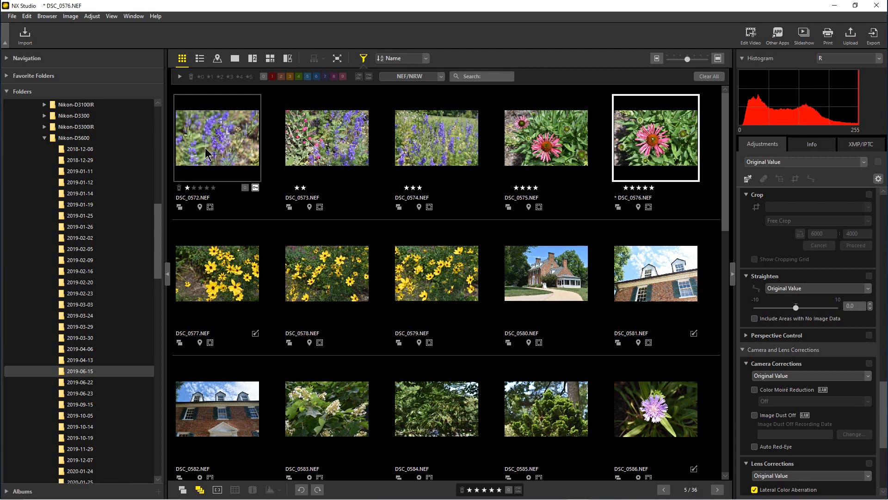
{"action": "left_click", "coordinate": [327, 137]}
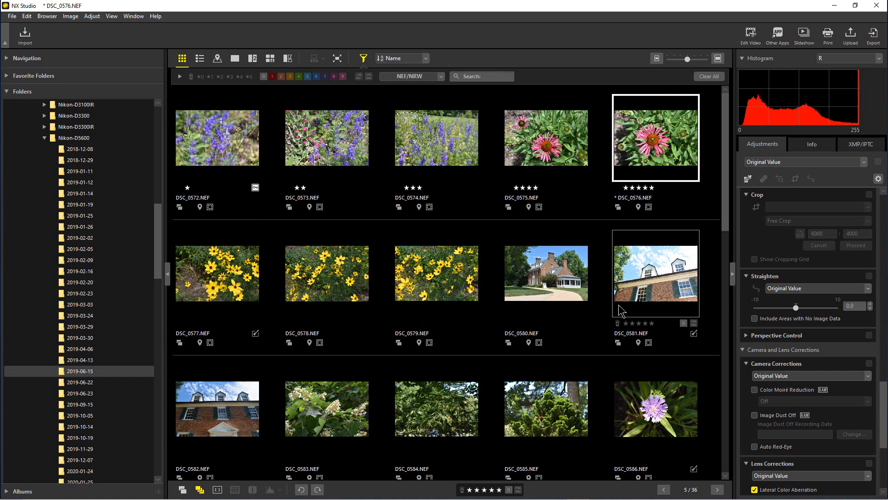
{"action": "left_click", "coordinate": [546, 137]}
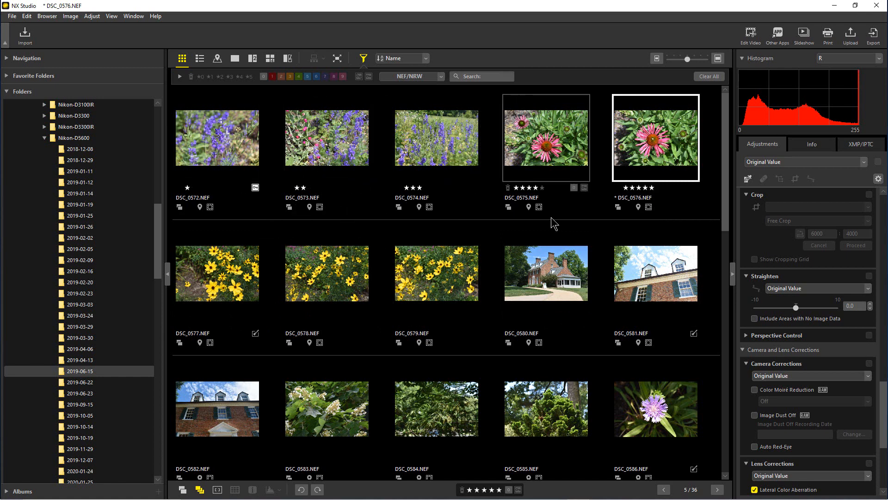
{"action": "left_click", "coordinate": [216, 136]}
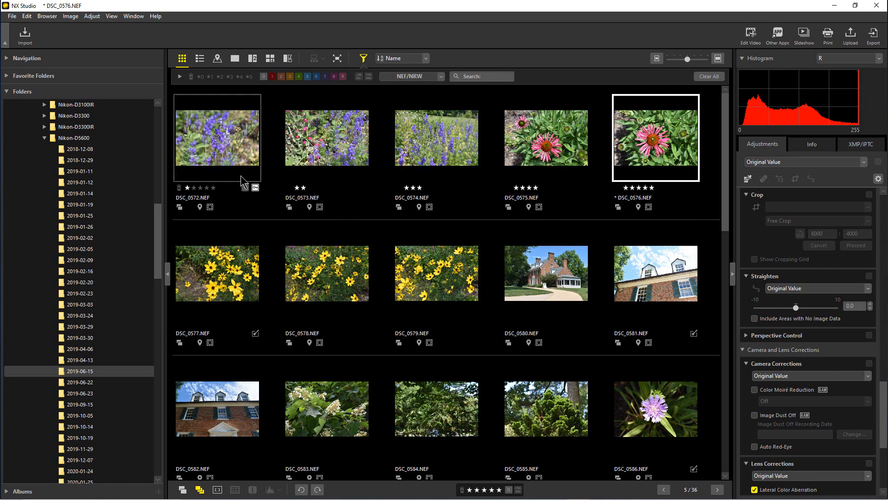
{"action": "mouse_move", "coordinate": [240, 95]}
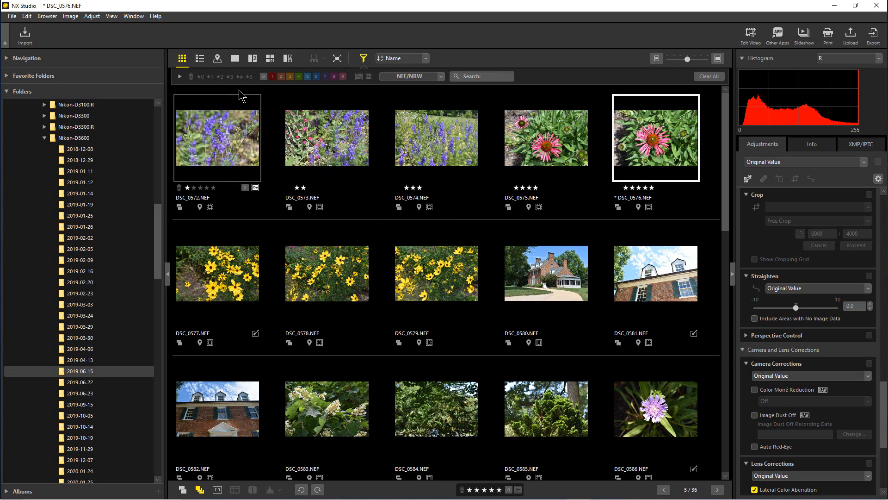
{"action": "mouse_move", "coordinate": [213, 95]}
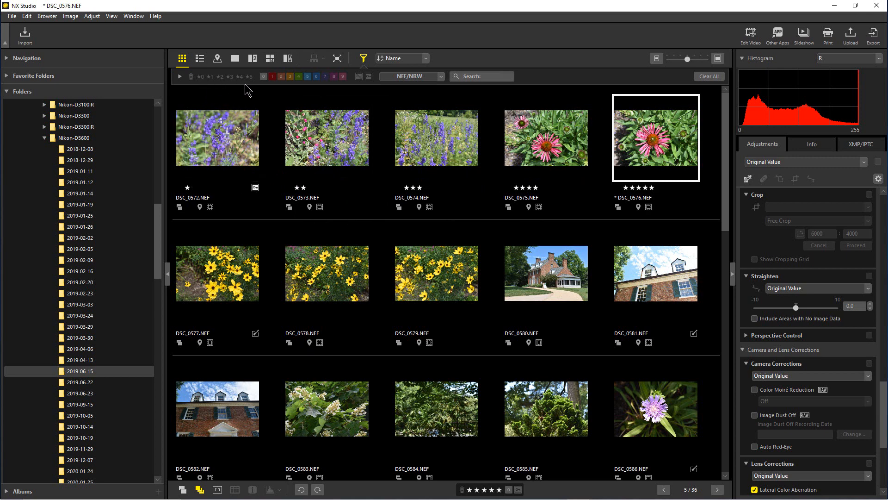
{"action": "left_click", "coordinate": [248, 76]}
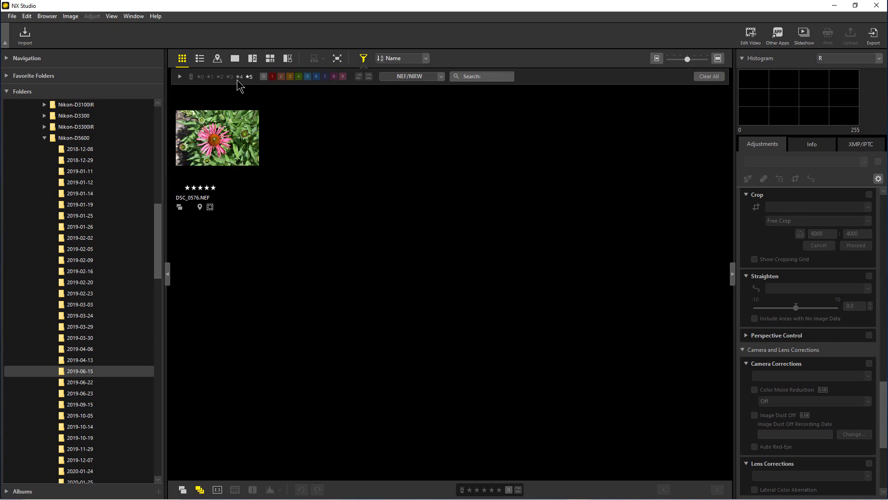
{"action": "mouse_move", "coordinate": [295, 88]}
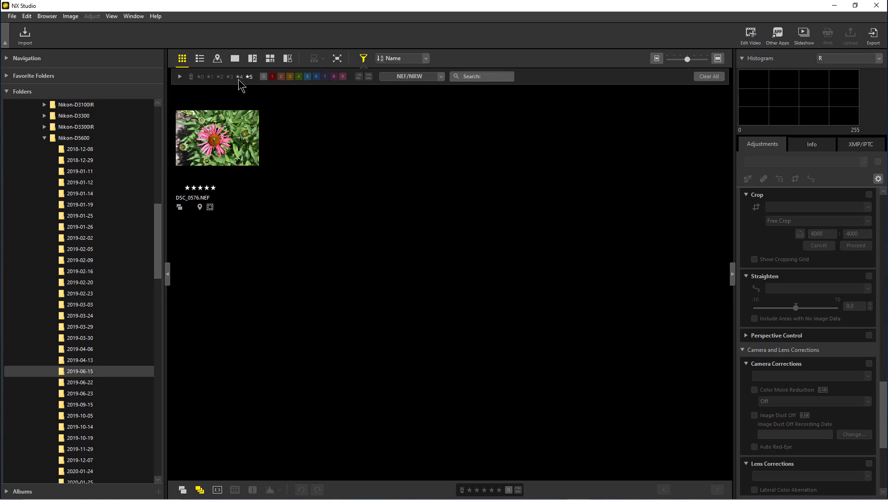
{"action": "mouse_move", "coordinate": [238, 77]}
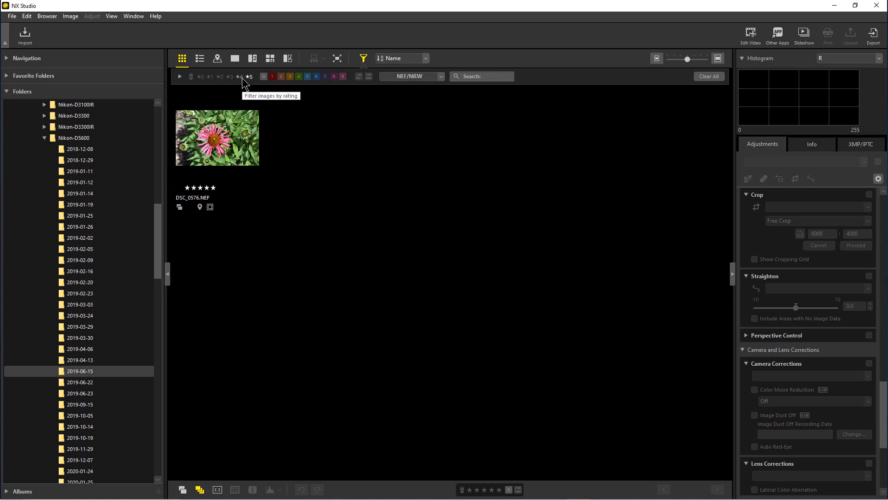
{"action": "left_click", "coordinate": [239, 76]}
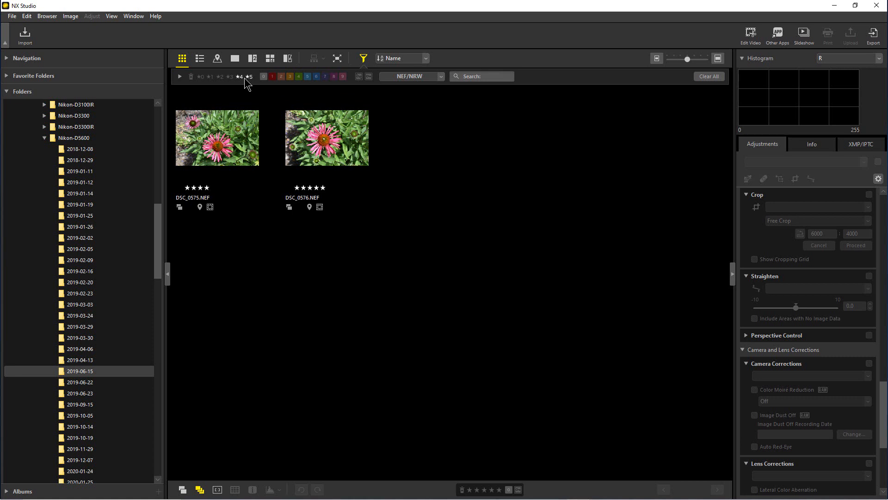
{"action": "left_click", "coordinate": [229, 77]}
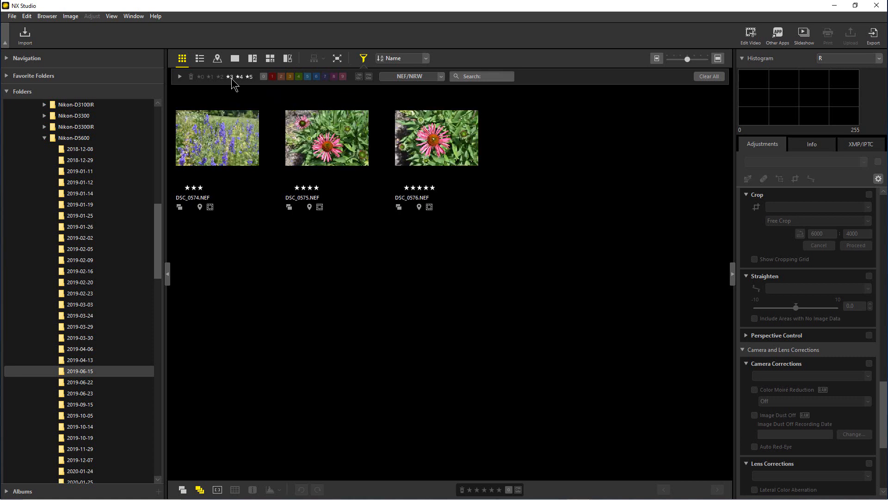
{"action": "left_click", "coordinate": [221, 77]}
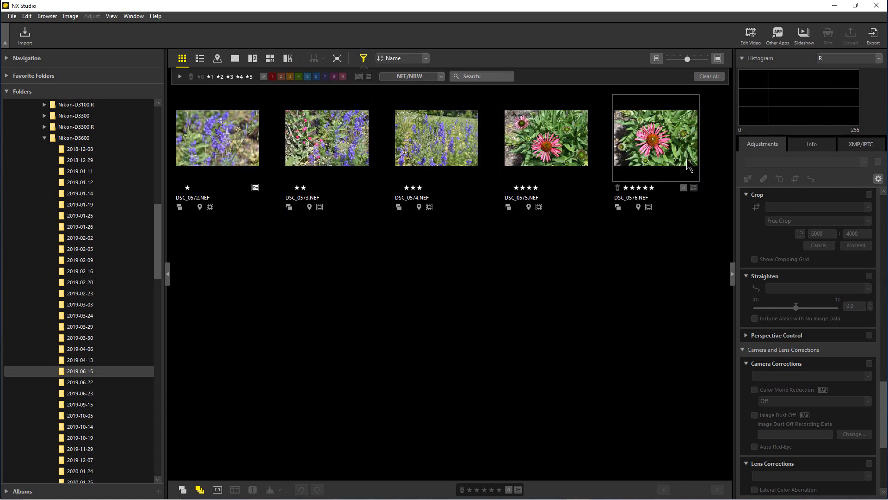
{"action": "left_click", "coordinate": [217, 137]}
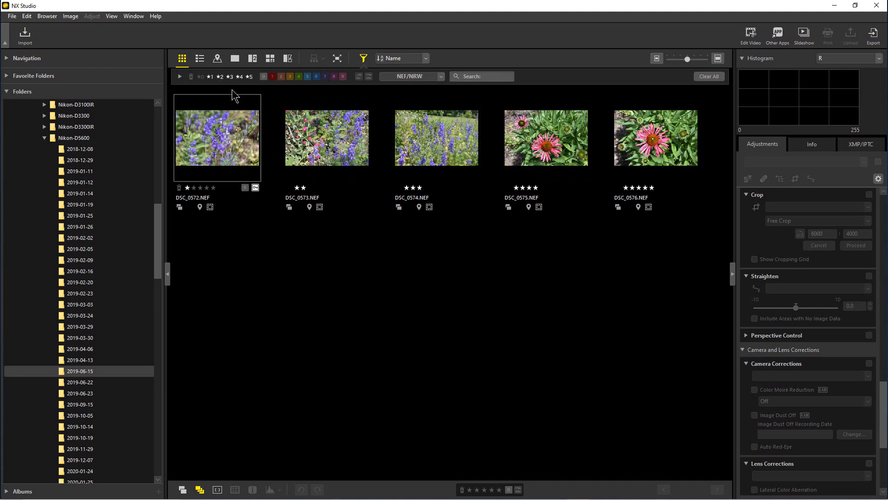
{"action": "left_click", "coordinate": [211, 77]}
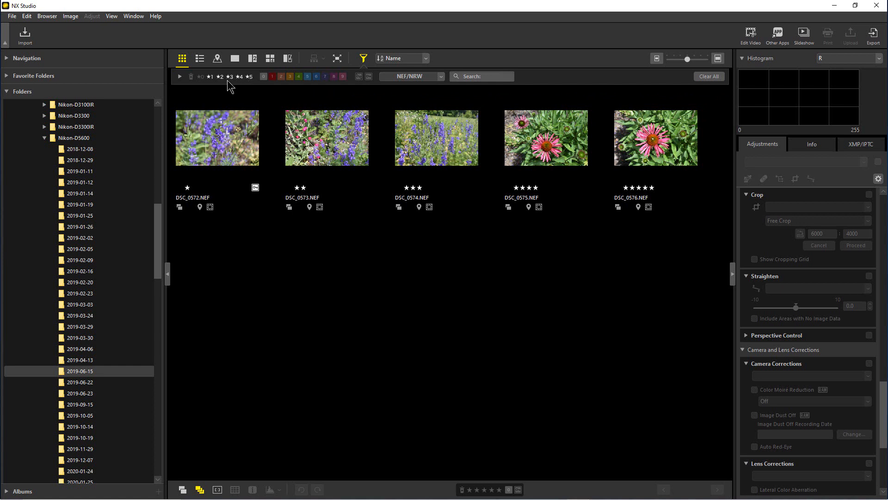
{"action": "mouse_move", "coordinate": [238, 77]}
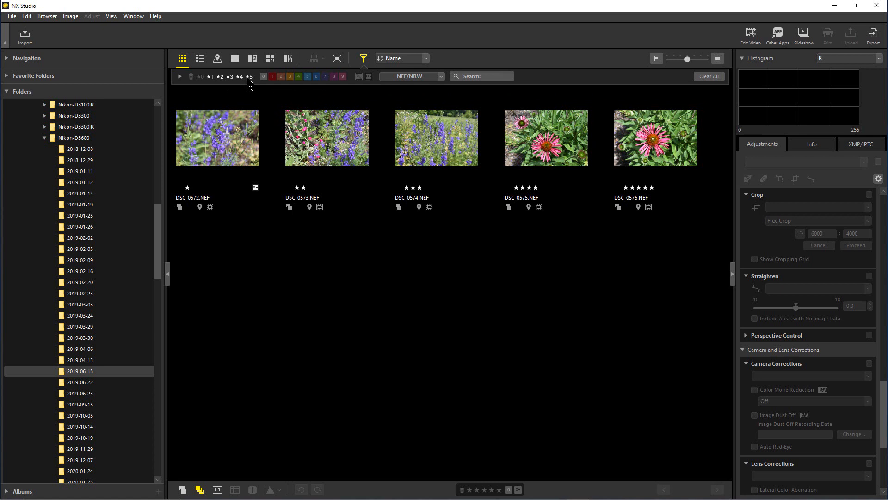
{"action": "mouse_move", "coordinate": [239, 77]}
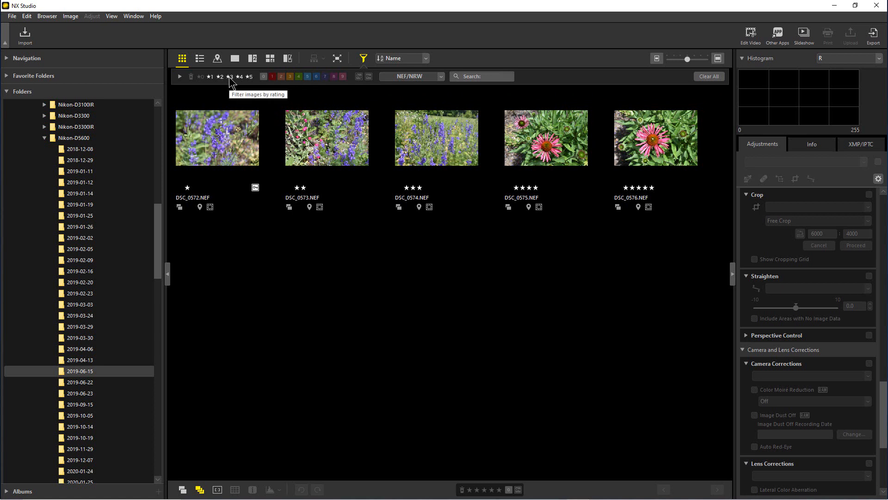
{"action": "mouse_move", "coordinate": [210, 76]}
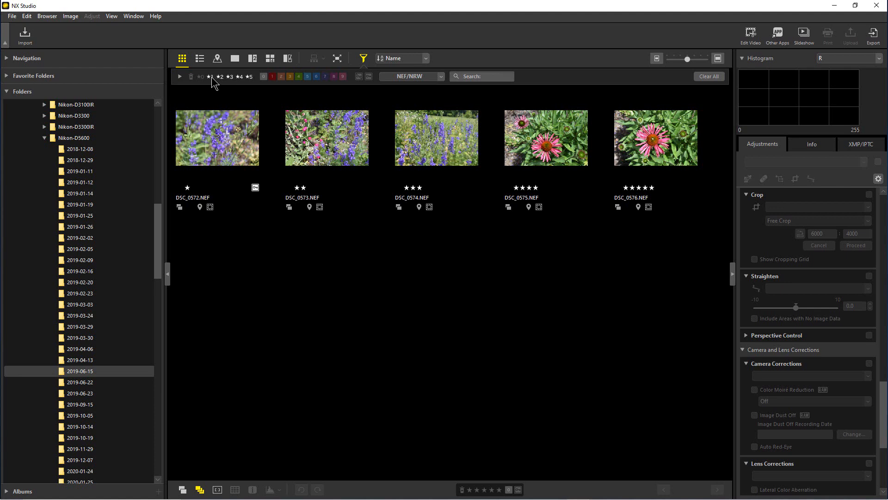
{"action": "left_click", "coordinate": [230, 77]}
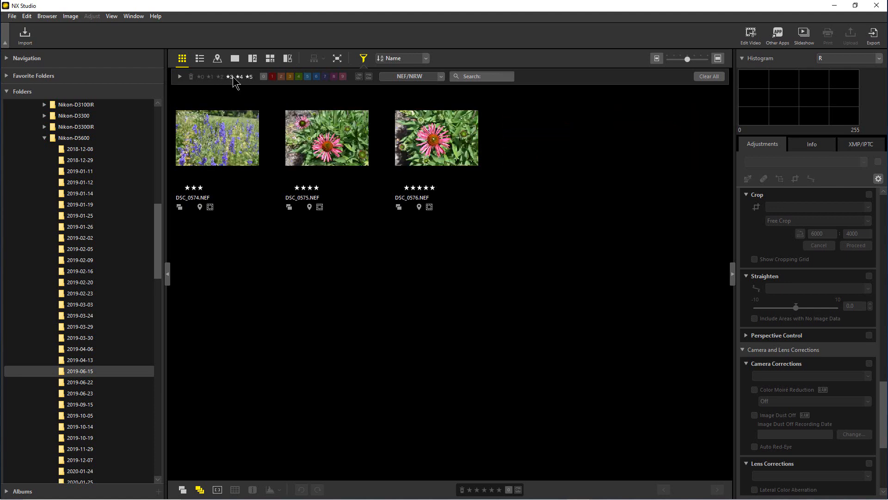
{"action": "left_click", "coordinate": [249, 77]}
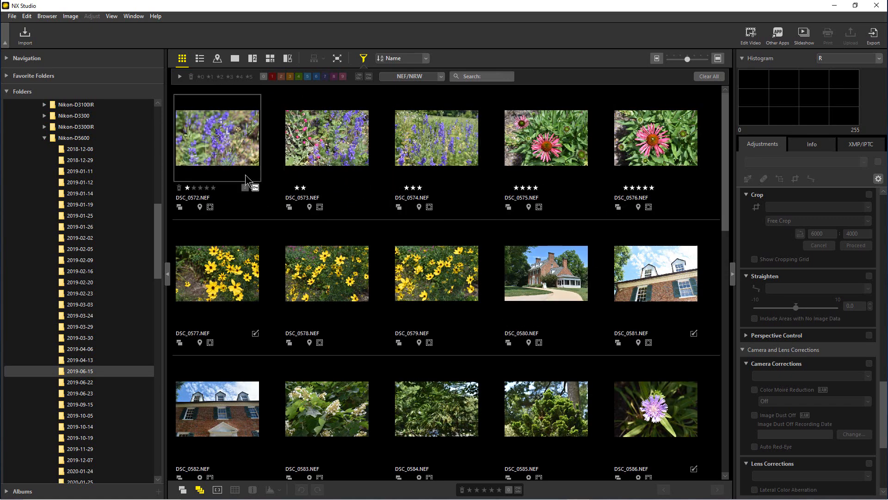
{"action": "left_click", "coordinate": [271, 76]}
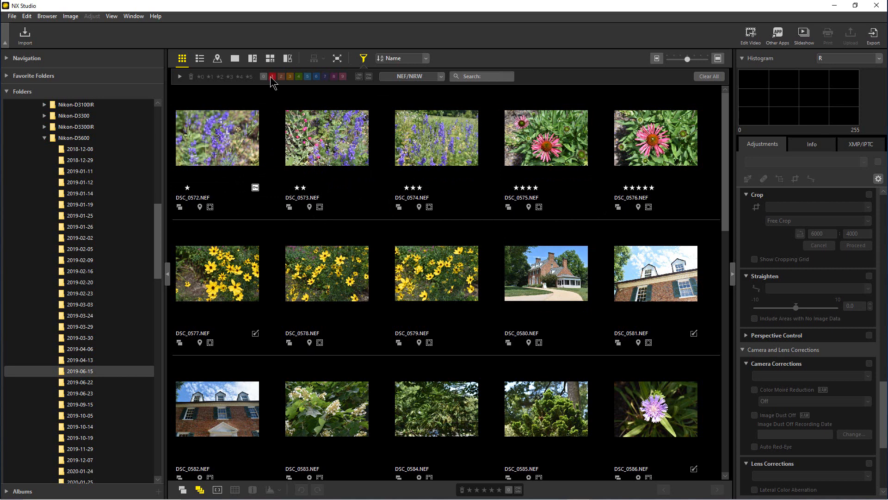
{"action": "mouse_move", "coordinate": [299, 76]}
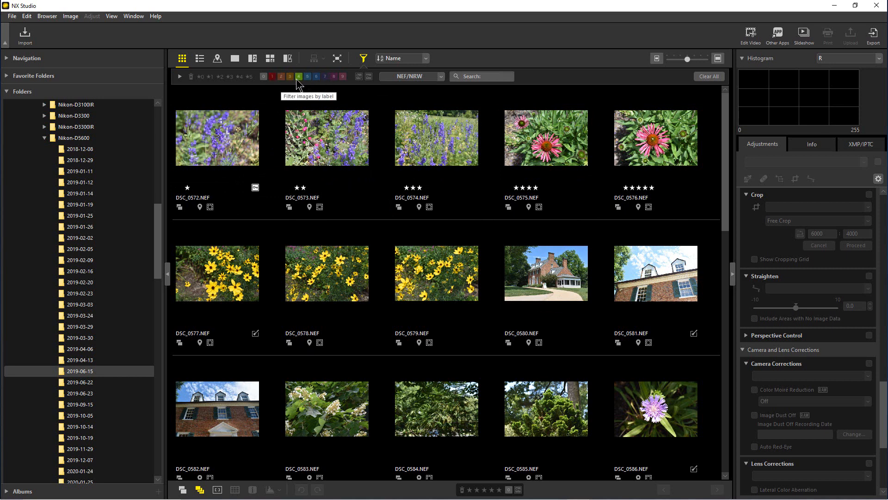
{"action": "mouse_move", "coordinate": [272, 77]}
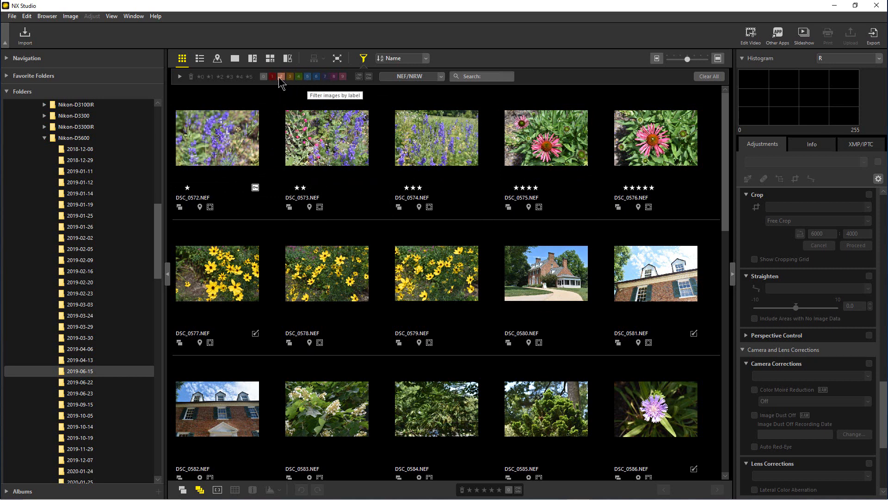
{"action": "mouse_move", "coordinate": [27, 16]}
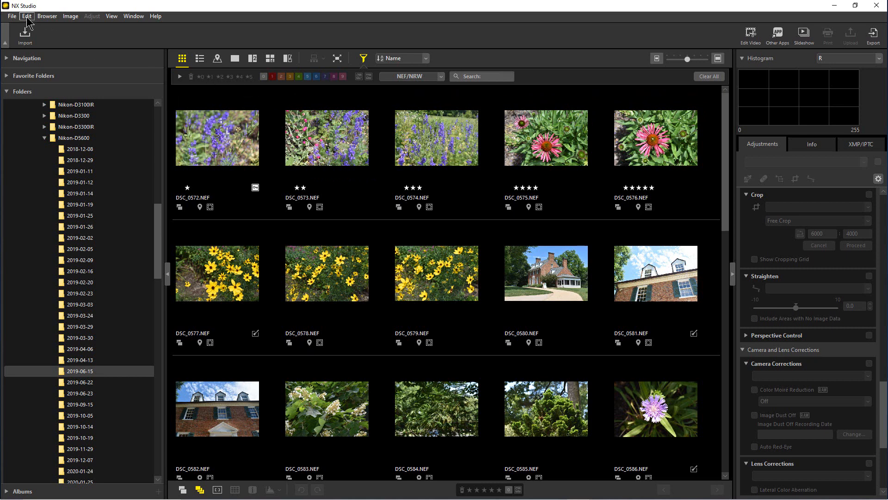
{"action": "mouse_move", "coordinate": [58, 142]}
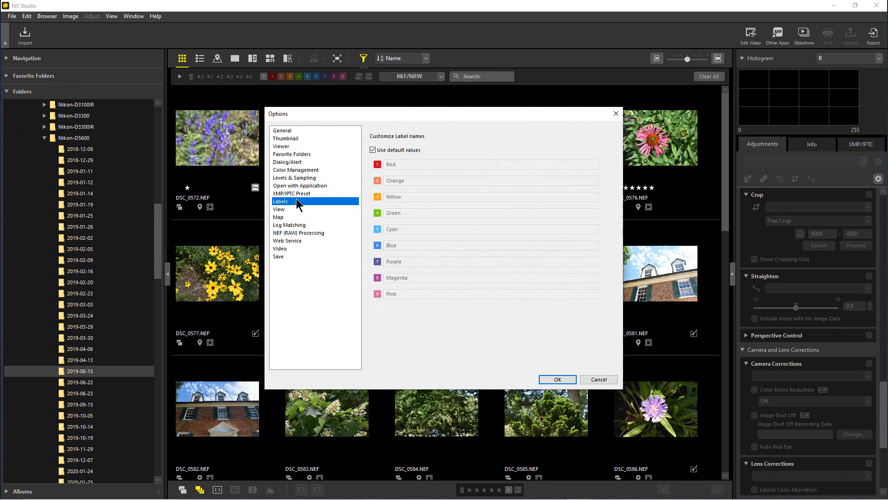
{"action": "mouse_move", "coordinate": [419, 239]}
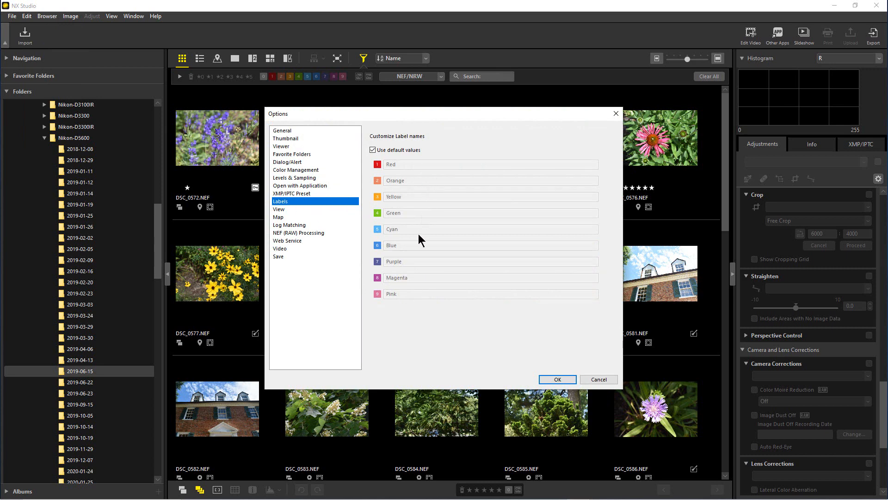
{"action": "mouse_move", "coordinate": [397, 165]}
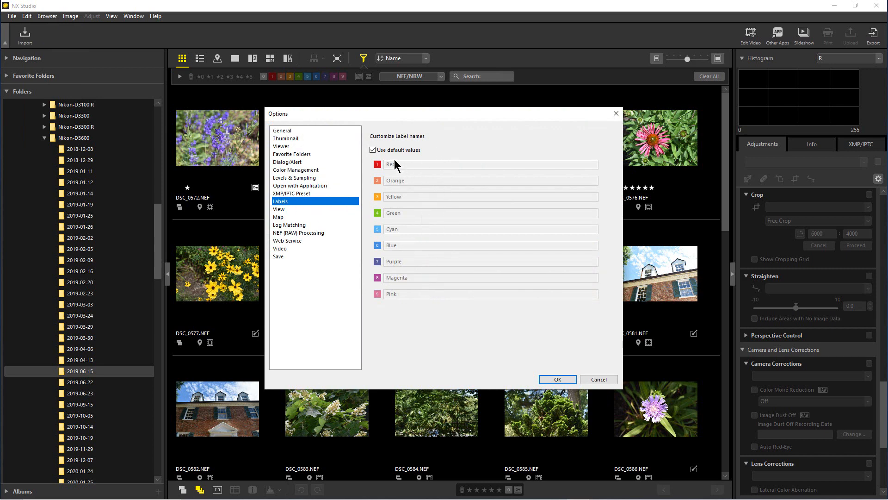
{"action": "left_click", "coordinate": [372, 150]}
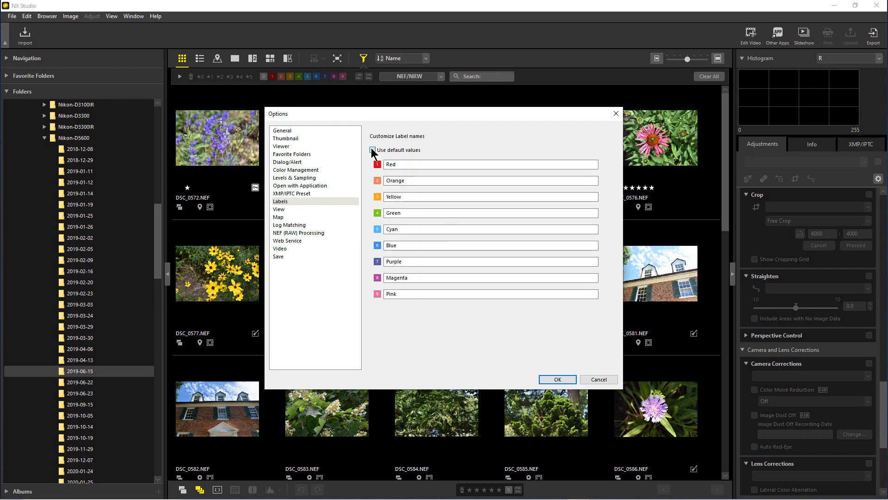
{"action": "left_click", "coordinate": [373, 150]}
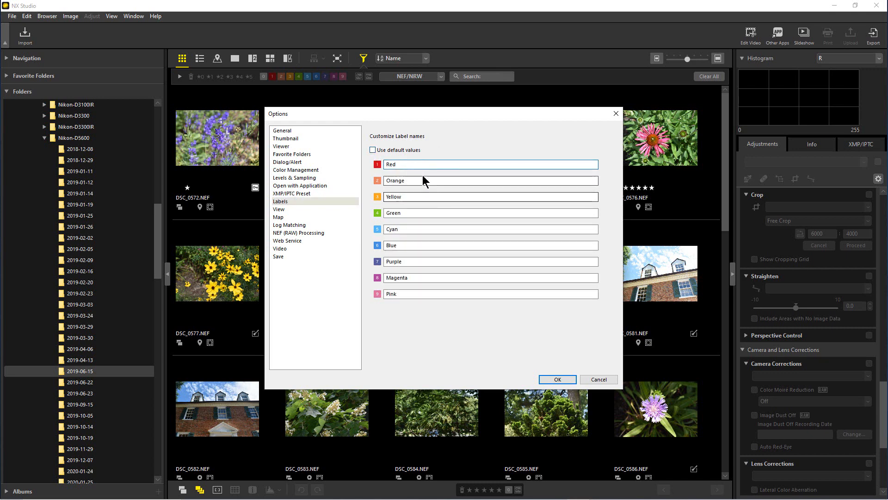
{"action": "mouse_move", "coordinate": [421, 246]}
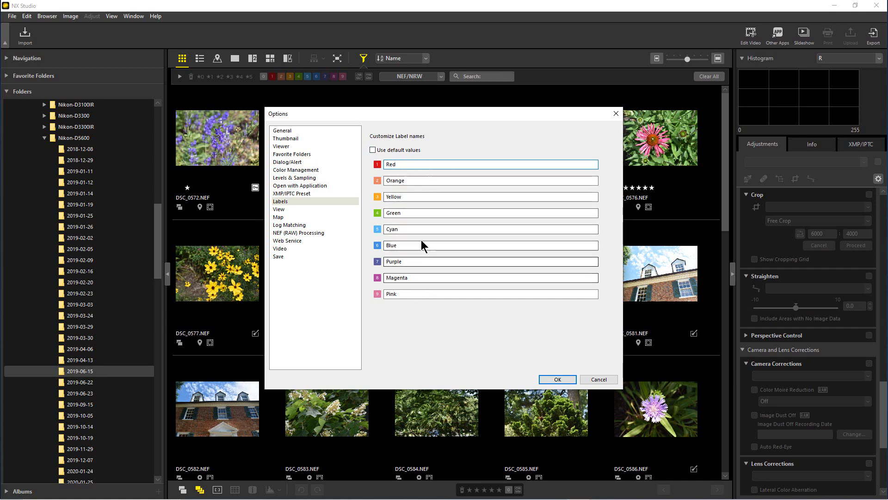
{"action": "left_click", "coordinate": [490, 164]}
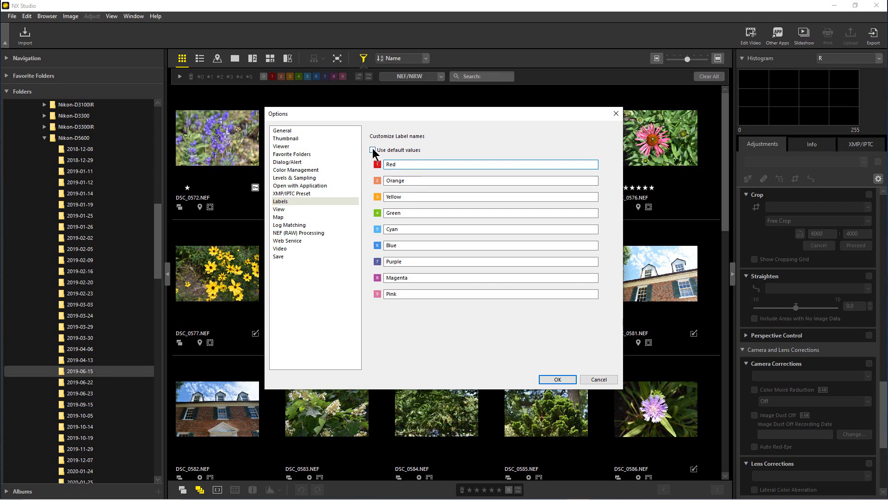
{"action": "left_click", "coordinate": [371, 150]}
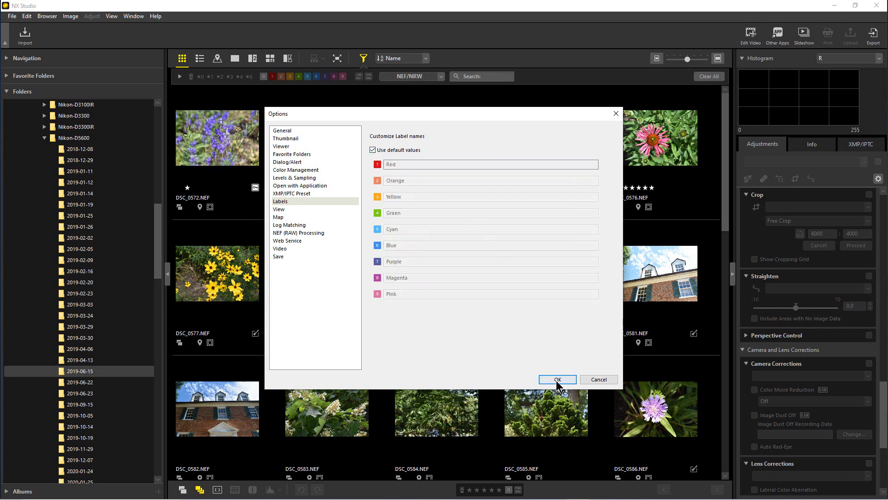
Step: Confirm the Options dialog with OK and return to the unfiltered 2019-06-15 thumbnail grid
{"action": "left_click", "coordinate": [556, 379]}
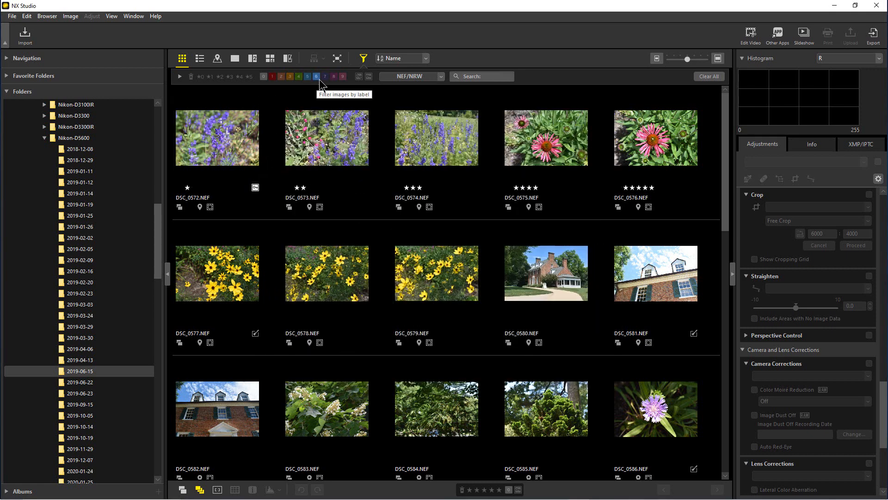
{"action": "left_click", "coordinate": [327, 137]}
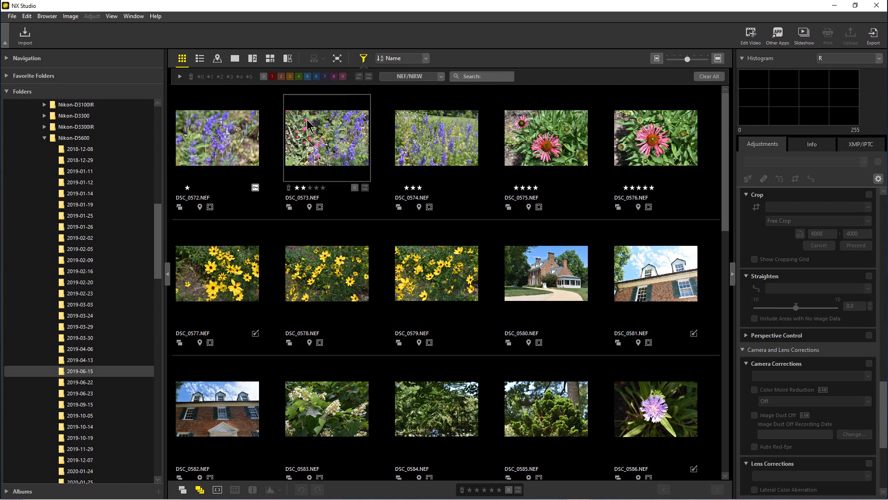
{"action": "mouse_move", "coordinate": [341, 76]}
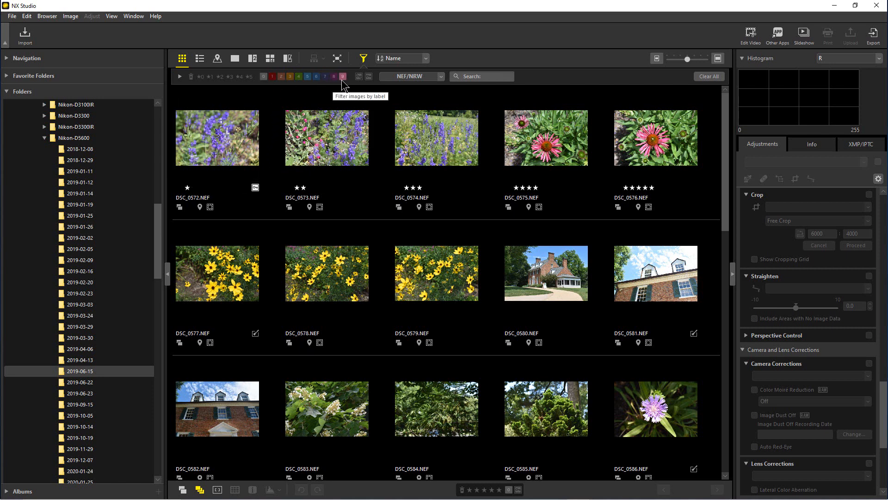
{"action": "left_click", "coordinate": [436, 137]}
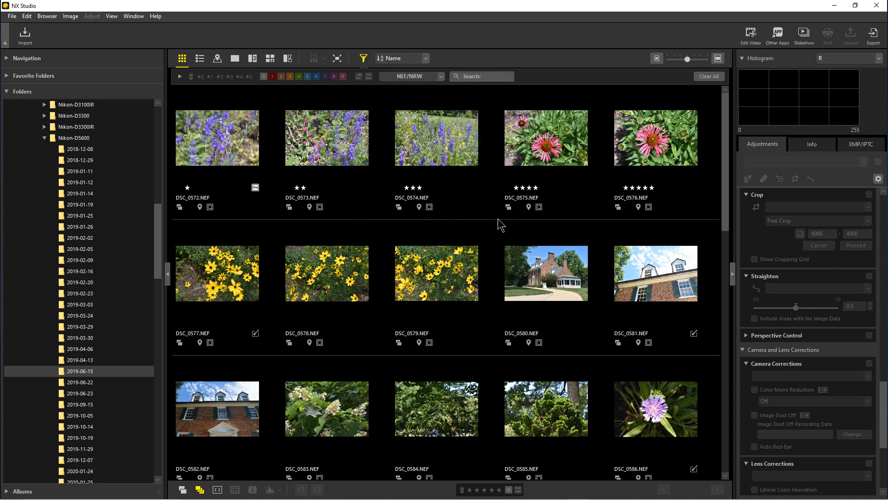
{"action": "mouse_move", "coordinate": [384, 216]}
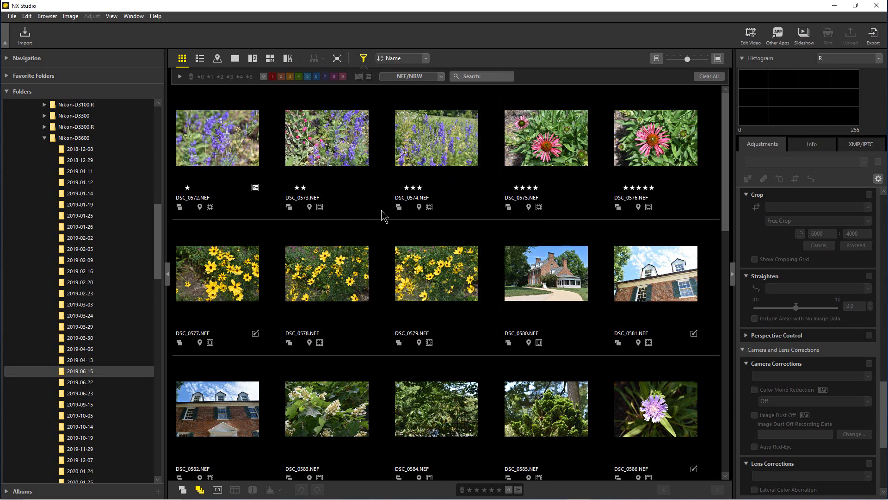
{"action": "left_click", "coordinate": [546, 138]}
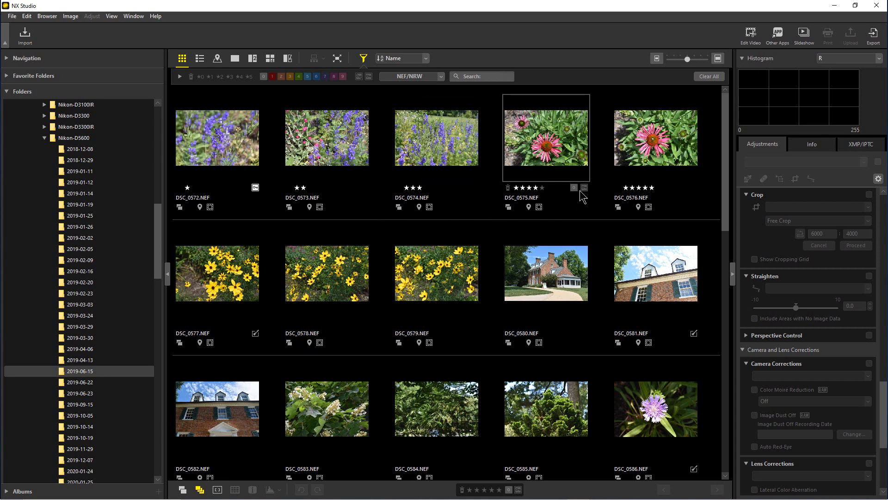
{"action": "mouse_move", "coordinate": [501, 256]}
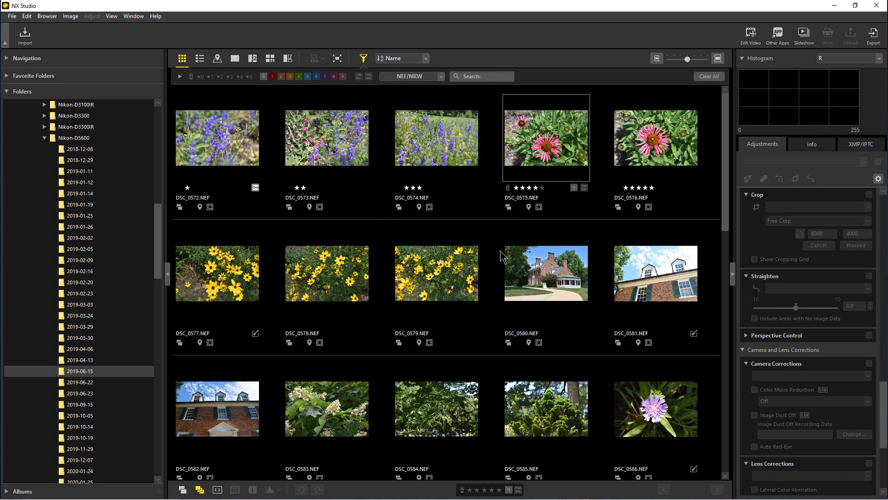
{"action": "left_click", "coordinate": [436, 272]}
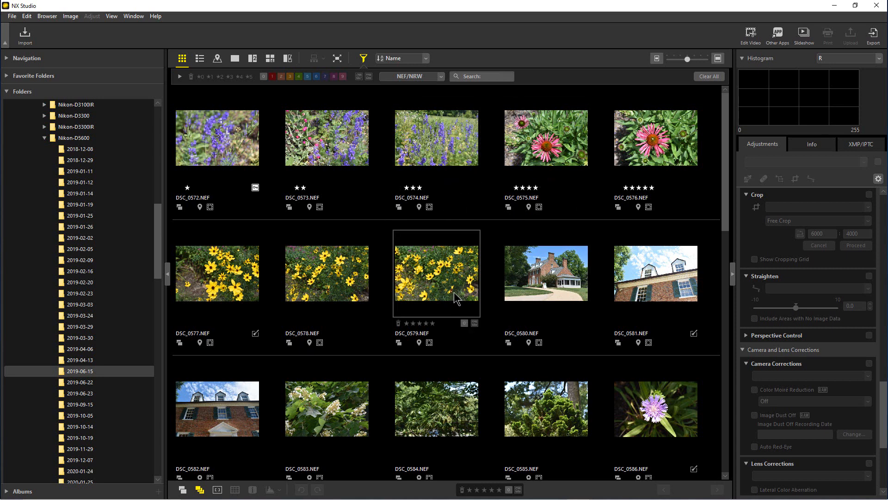
{"action": "left_click", "coordinate": [435, 137]}
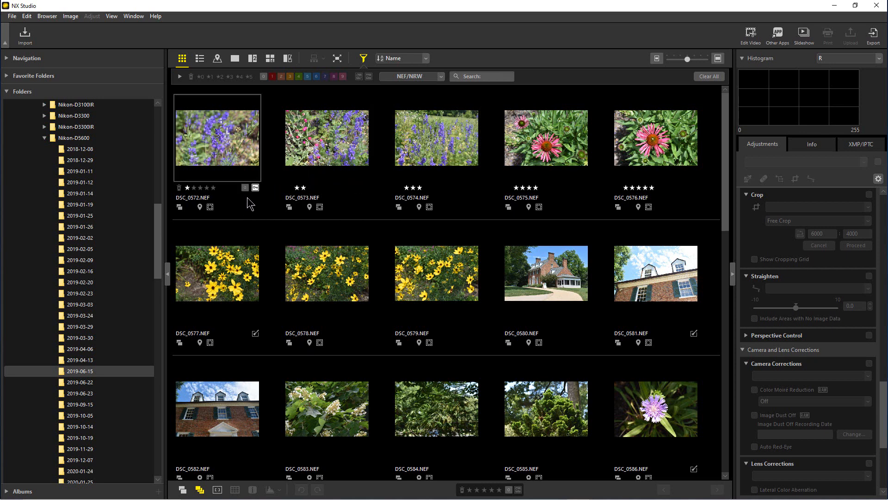
{"action": "mouse_move", "coordinate": [244, 187]}
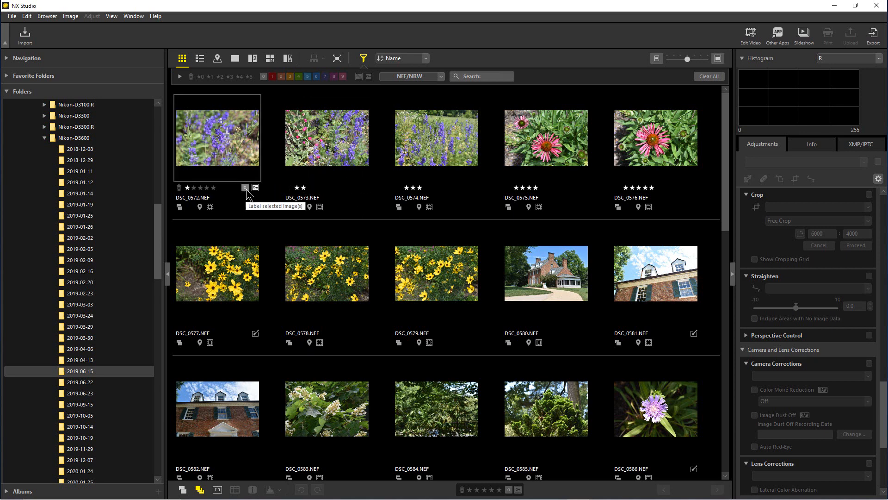
Step: Label DSC_0572 and DSC_0573 Red, DSC_0574 Orange, DSC_0575 Green and DSC_0576 Purple
{"action": "left_click", "coordinate": [244, 188]}
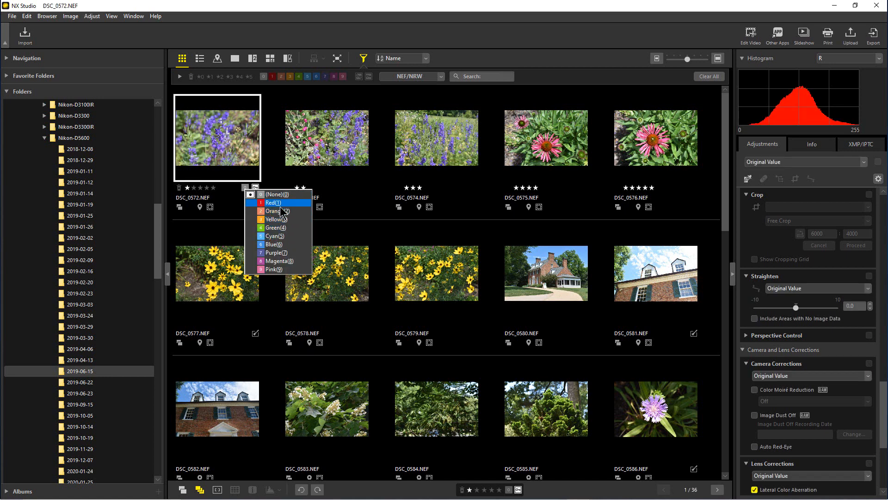
{"action": "left_click", "coordinate": [274, 203]}
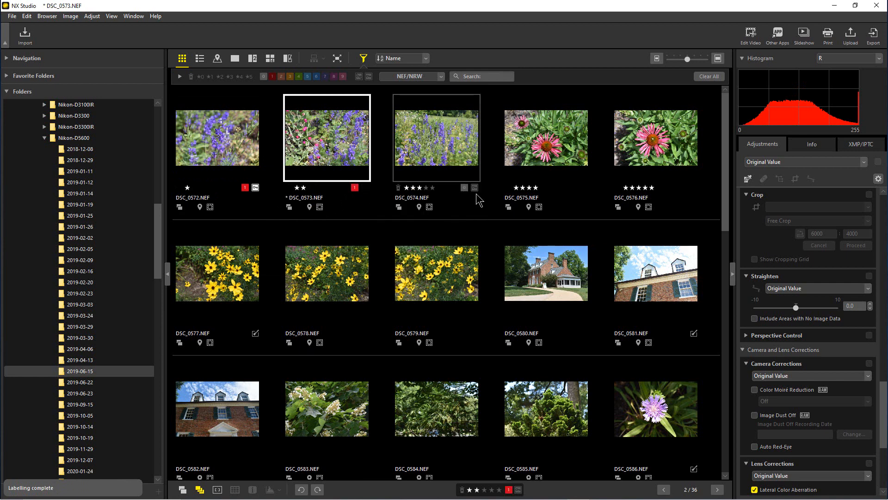
{"action": "left_click", "coordinate": [474, 188]}
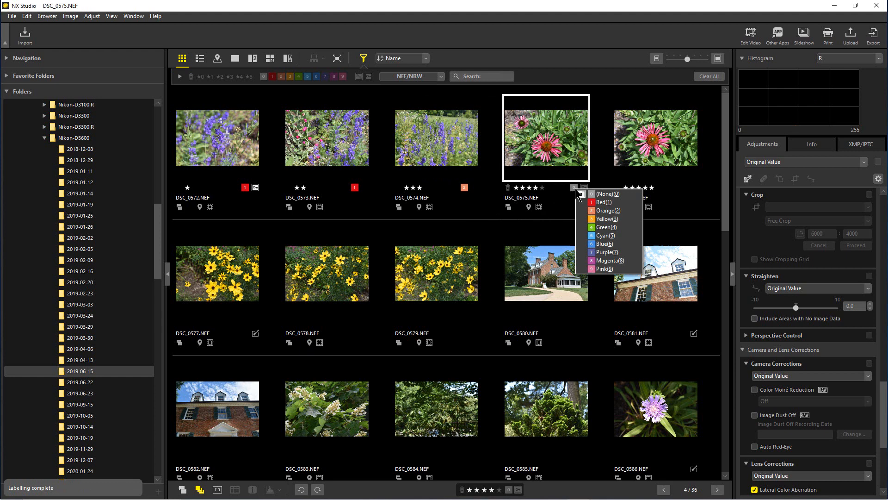
{"action": "left_click", "coordinate": [607, 227]}
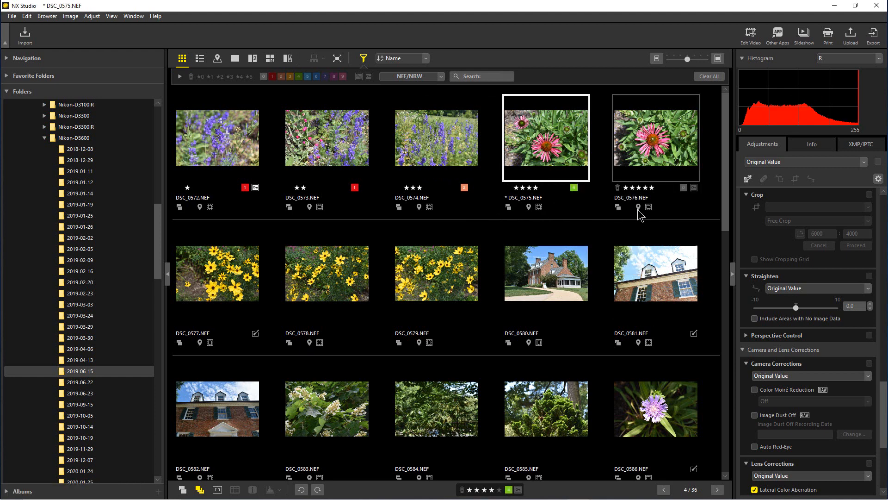
{"action": "left_click", "coordinate": [647, 206]}
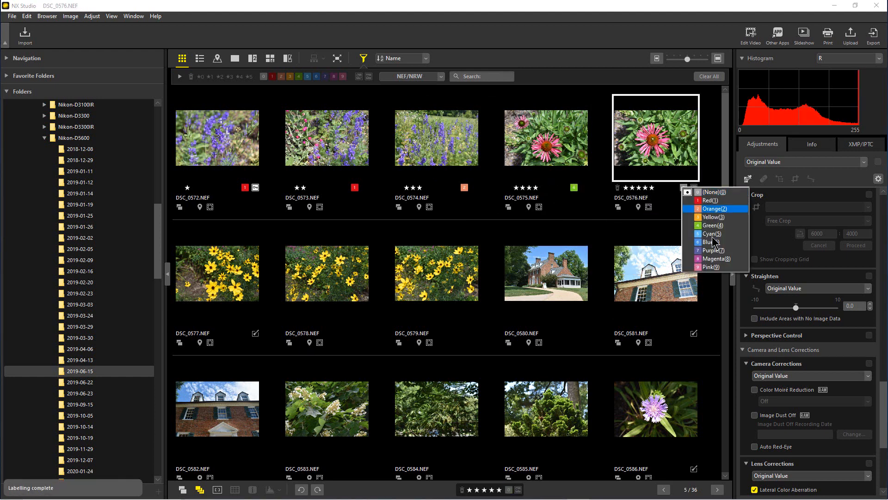
{"action": "left_click", "coordinate": [709, 250]}
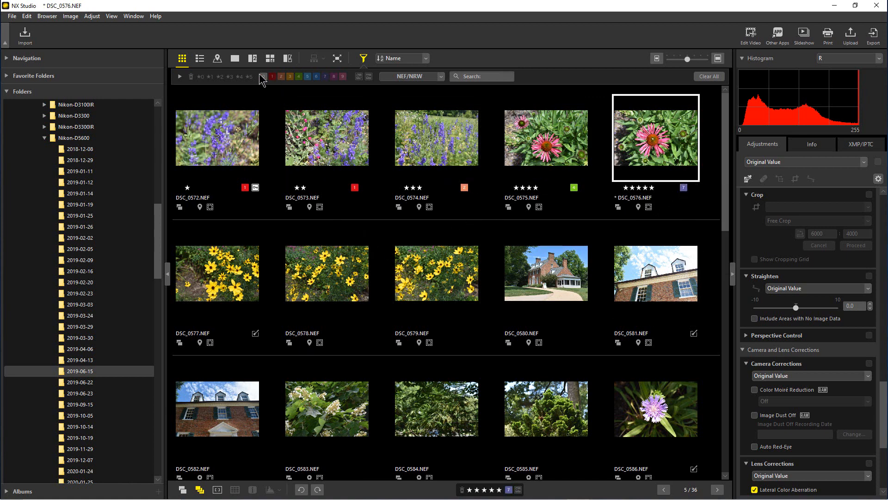
{"action": "mouse_move", "coordinate": [271, 77]}
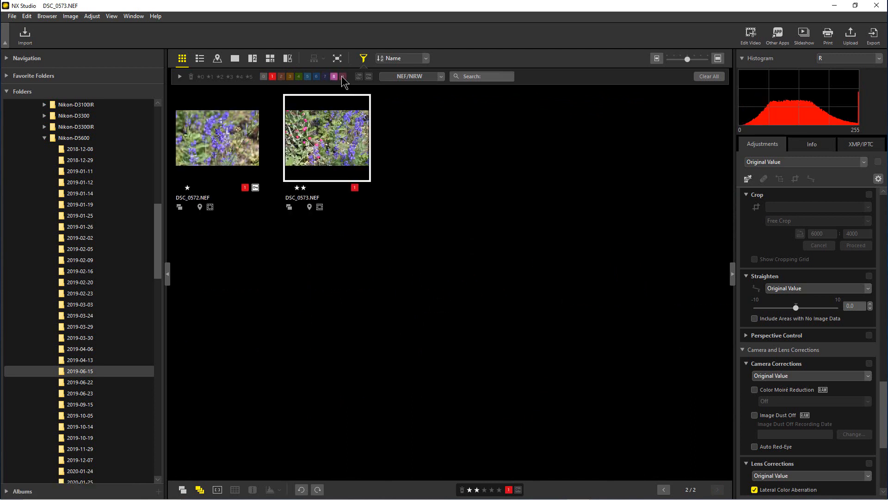
Step: Filter the grid by color label until only Purple is active, leaving just DSC_0576 visible
{"action": "left_click", "coordinate": [334, 76]}
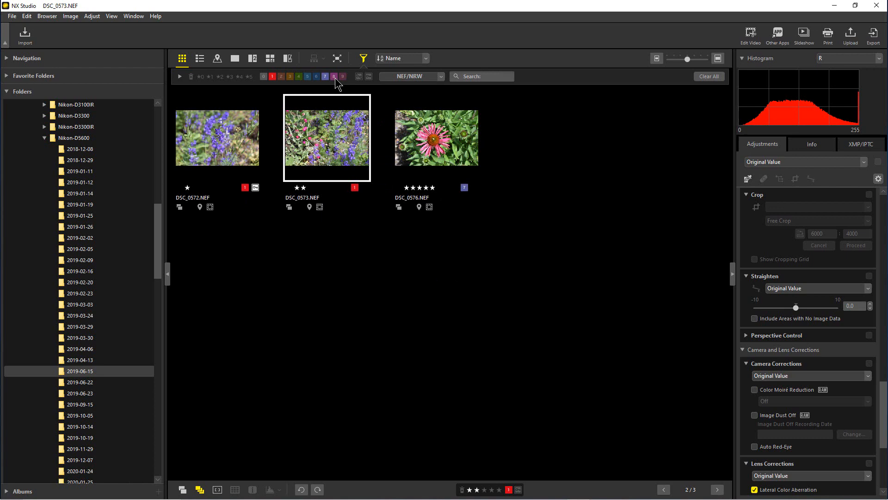
{"action": "left_click", "coordinate": [298, 75]}
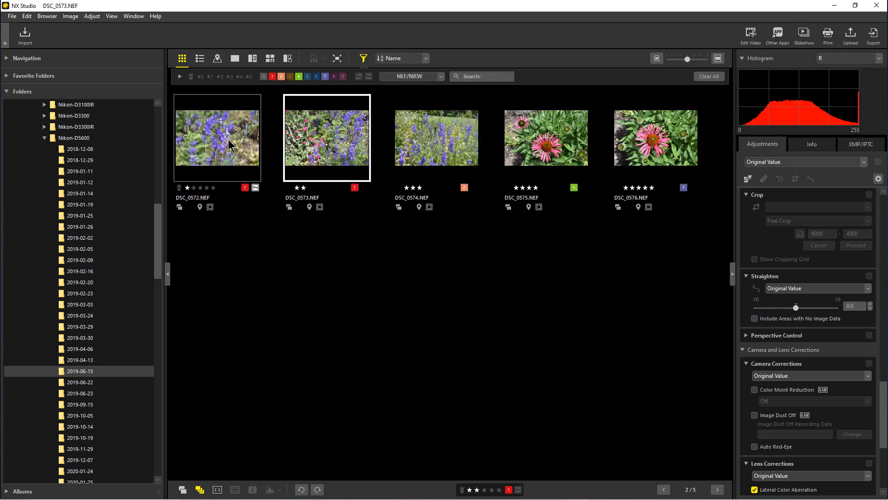
{"action": "left_click", "coordinate": [282, 77]}
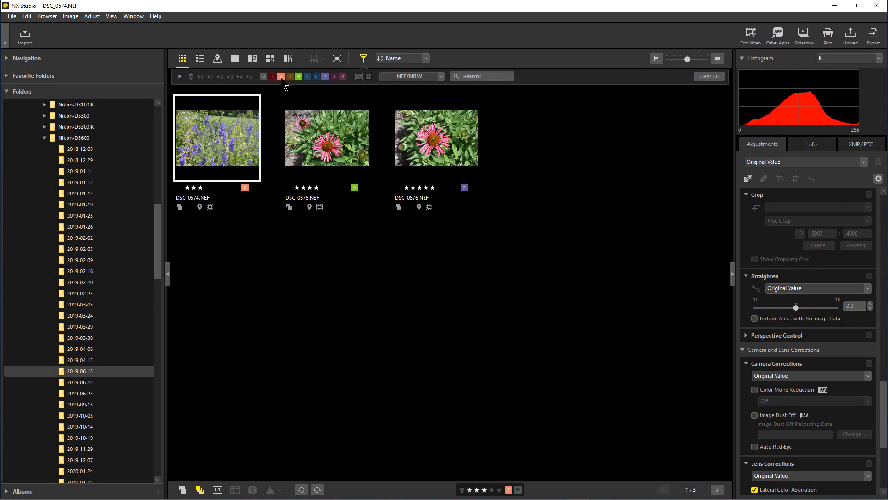
{"action": "left_click", "coordinate": [325, 76]}
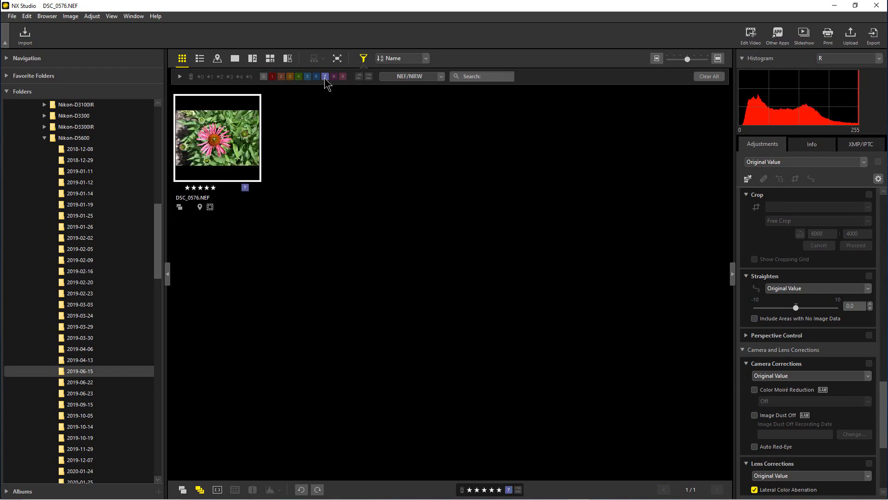